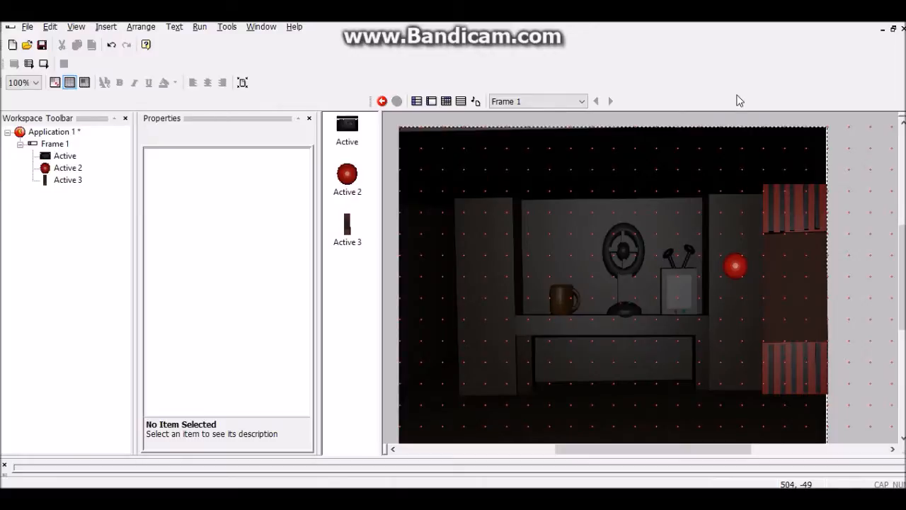
pyautogui.moveTo(684, 234)
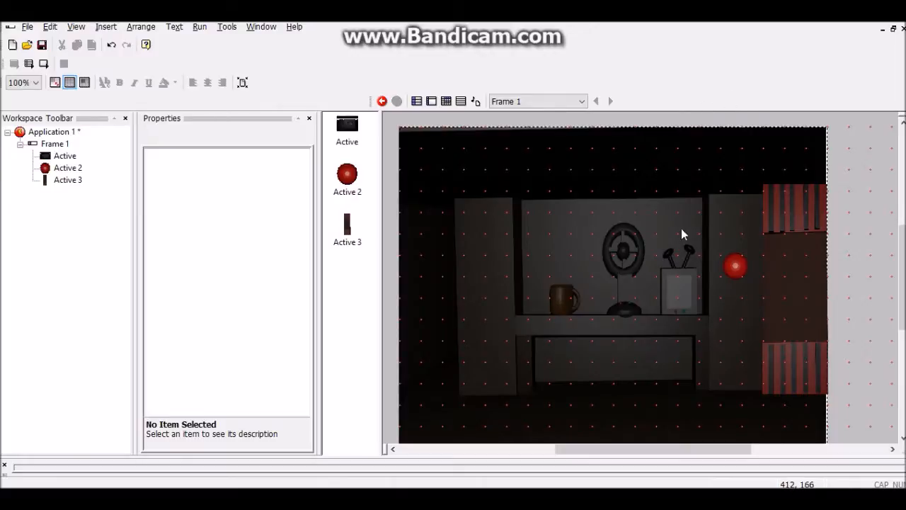
pyautogui.moveTo(637, 284)
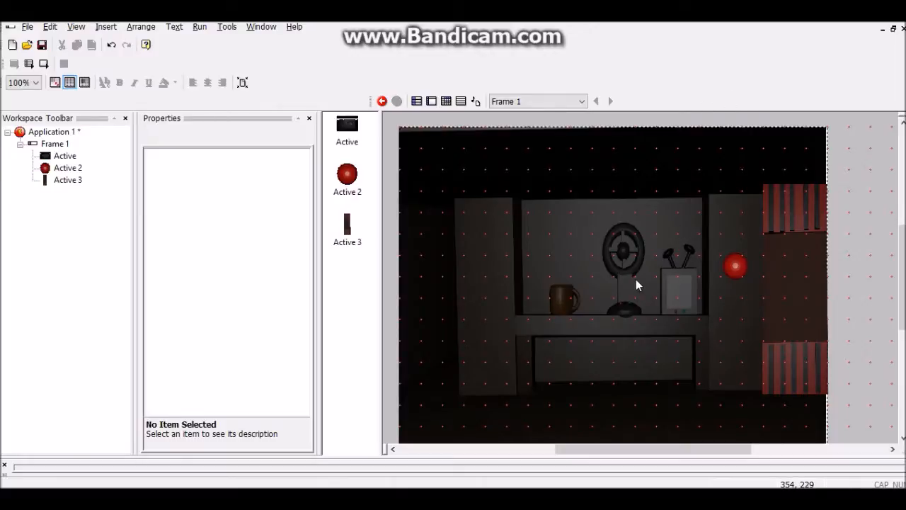
# Review the door's five-frame Running animation that slides the door upward.
pyautogui.scroll(-3)
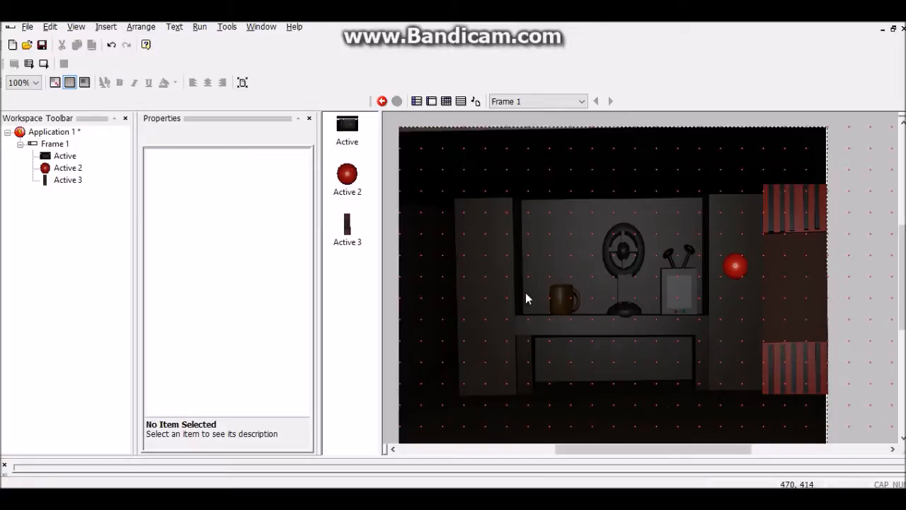
pyautogui.moveTo(573, 276)
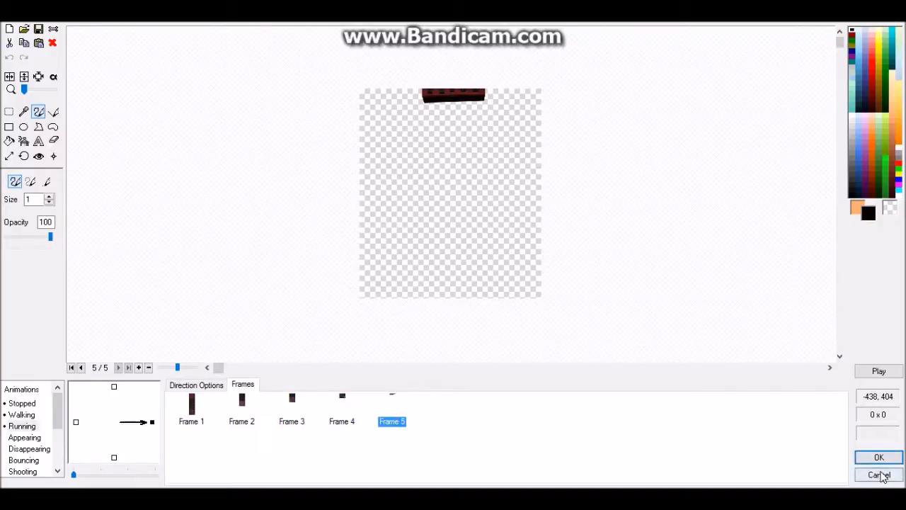
# Leave the animation editor and insert a Counter object into Frame 1.
pyautogui.click(879, 475)
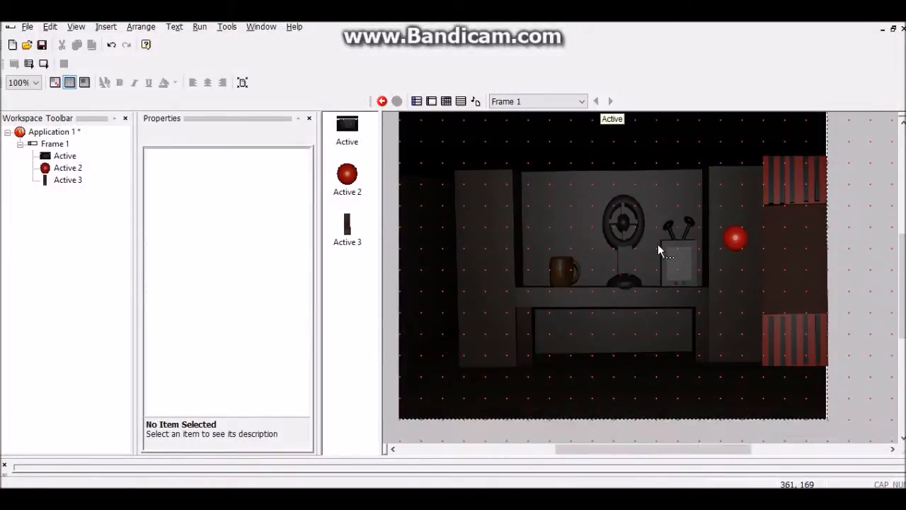
pyautogui.scroll(-3)
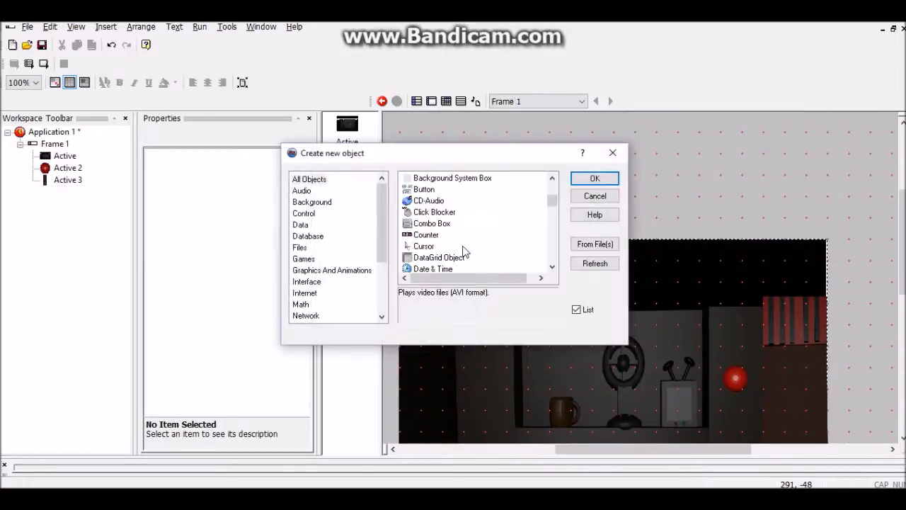
pyautogui.click(595, 177)
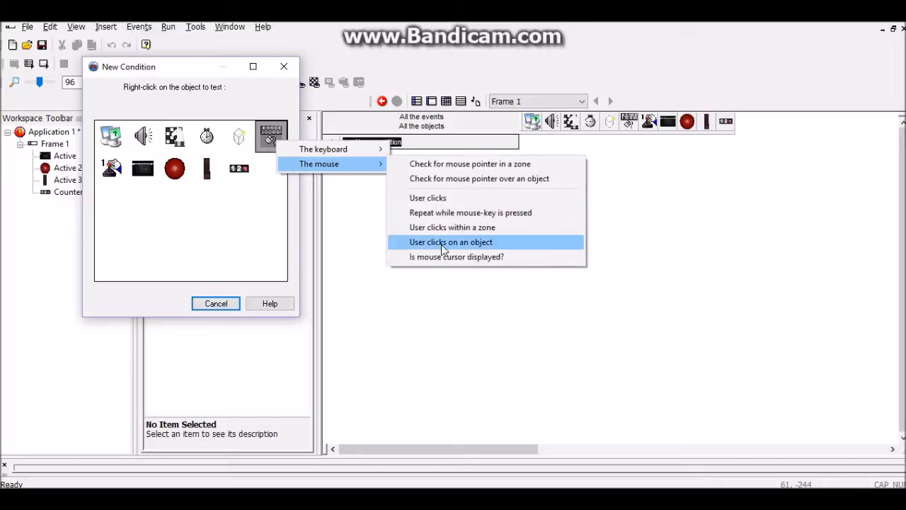
# Add an event: clicking the red button adds 1 to the counter.
pyautogui.click(450, 241)
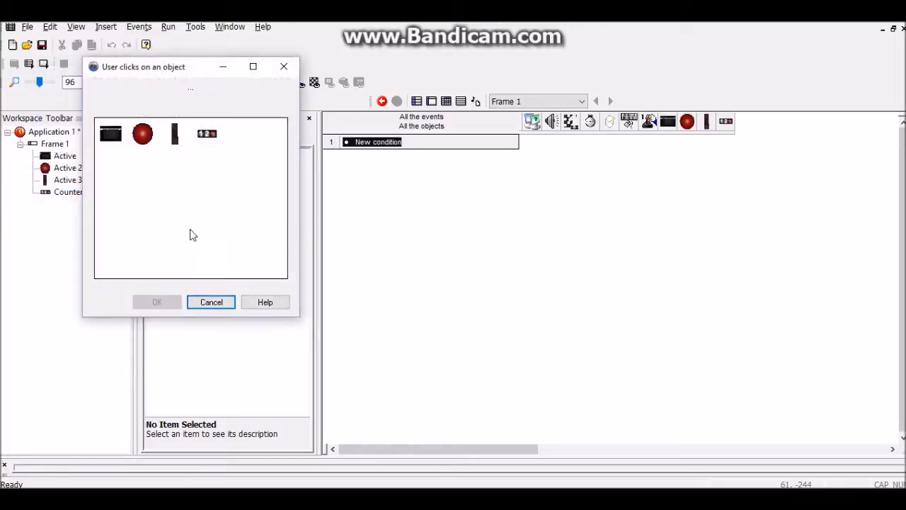
pyautogui.click(143, 134)
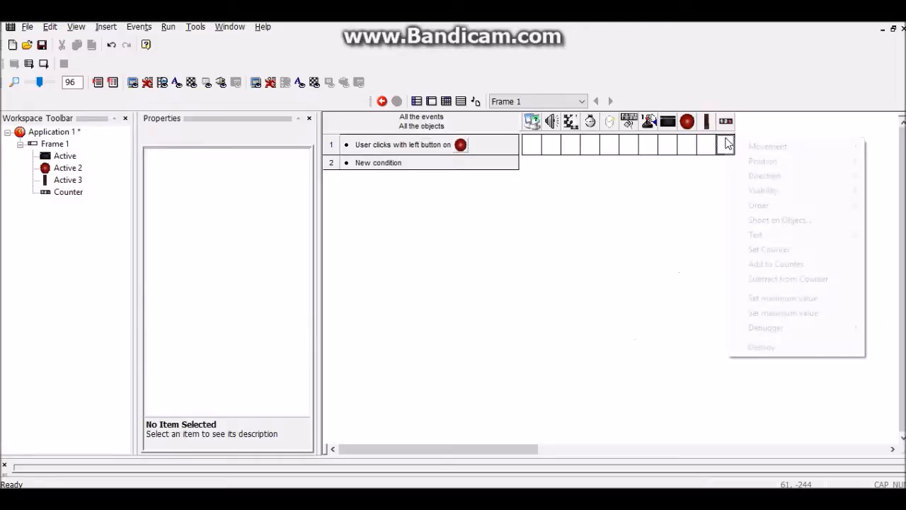
pyautogui.click(776, 263)
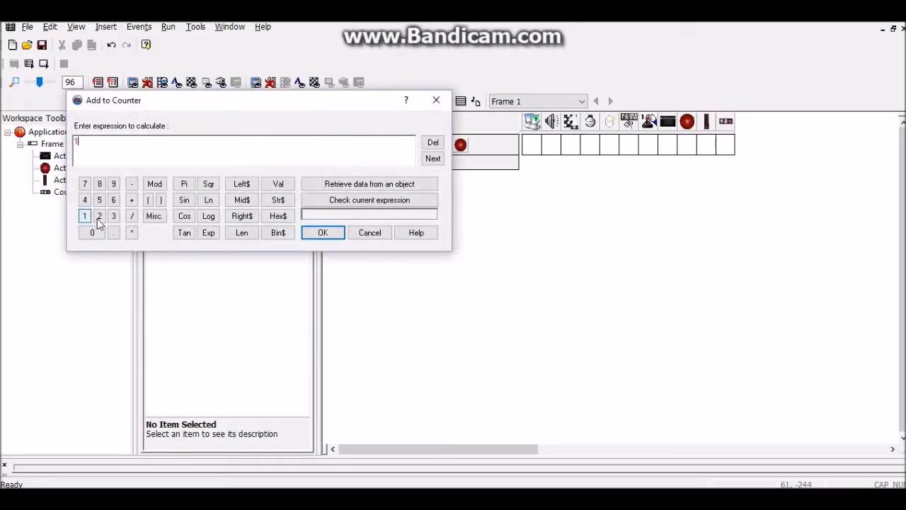
pyautogui.click(323, 233)
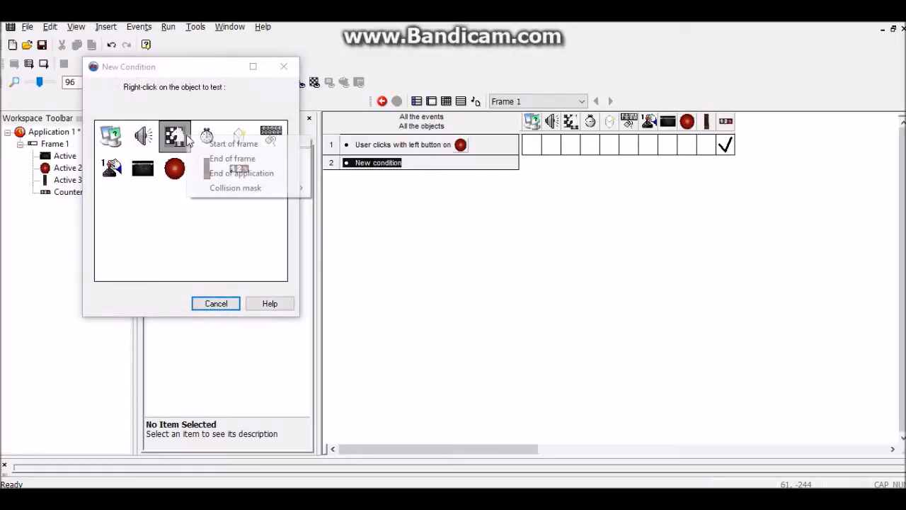
# Add a Start of Frame event that sets the counter to 0.
pyautogui.click(234, 143)
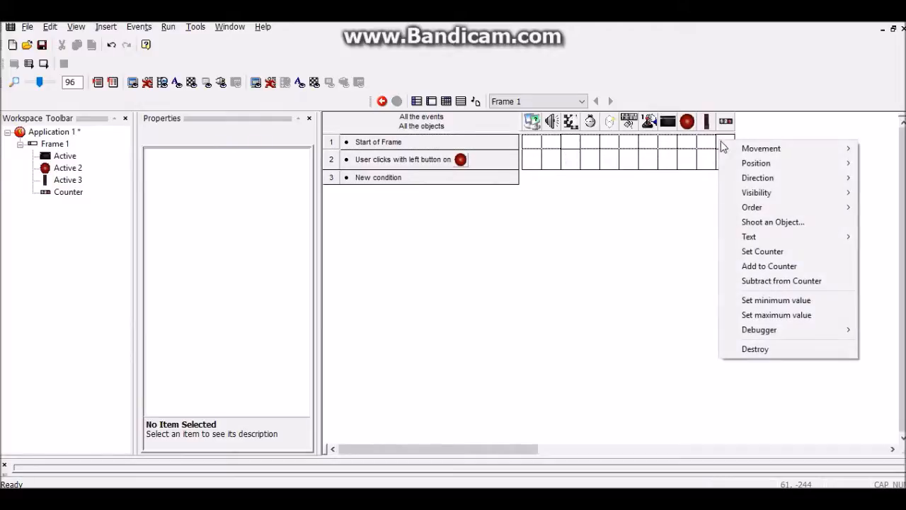
pyautogui.click(762, 251)
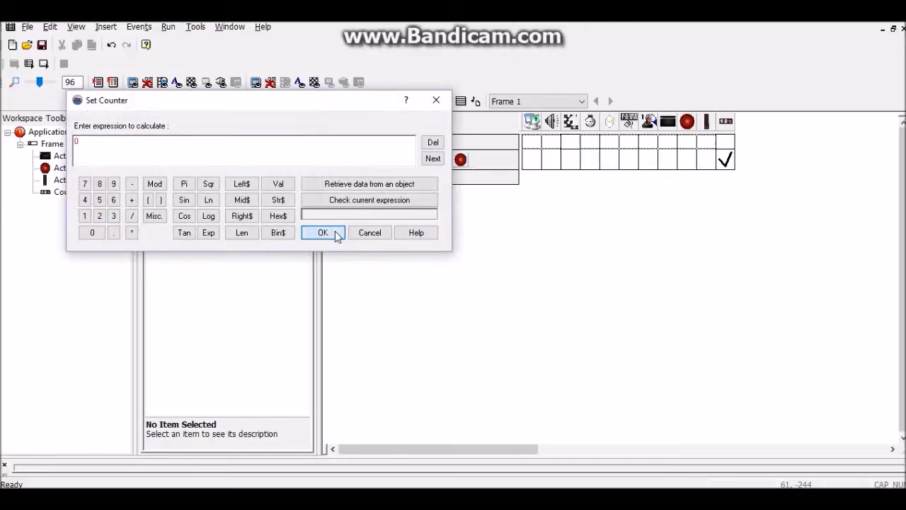
pyautogui.click(322, 232)
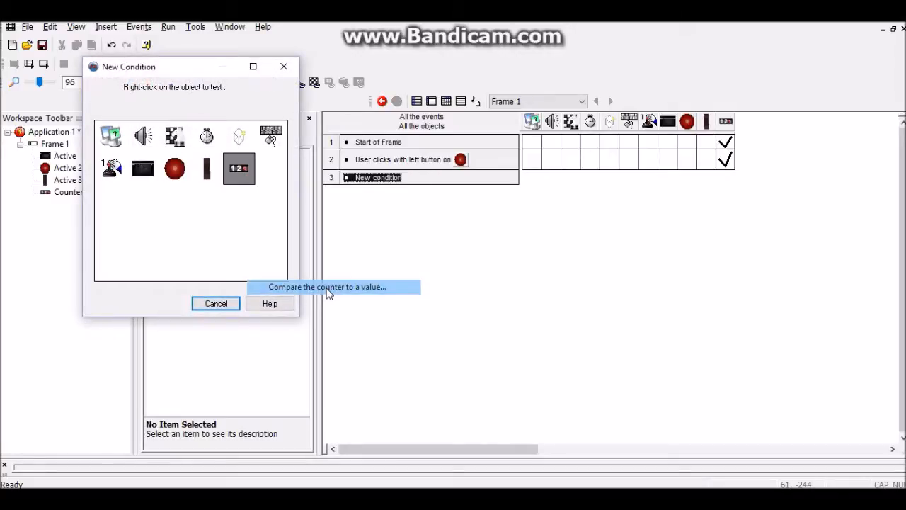
# Add a Counter = 0 event changing the door's animation, then start a Counter = 1 comparison.
pyautogui.click(326, 287)
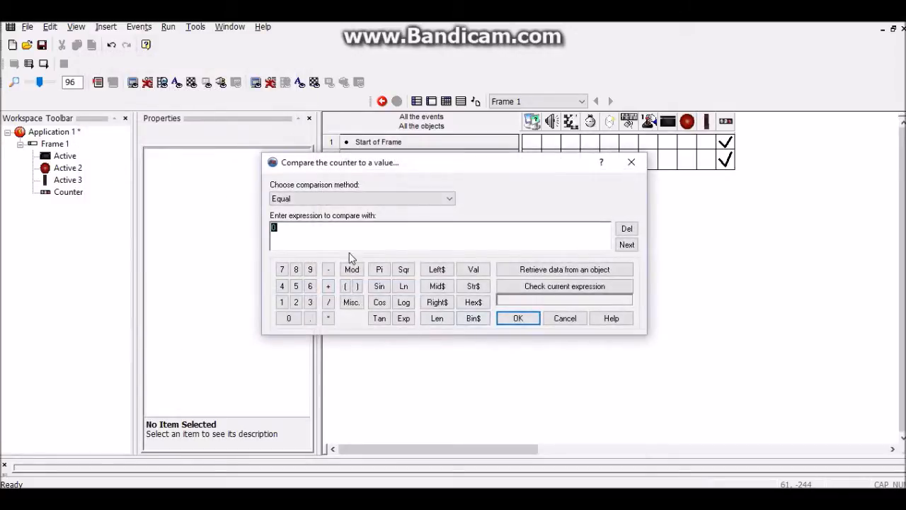
pyautogui.click(518, 318)
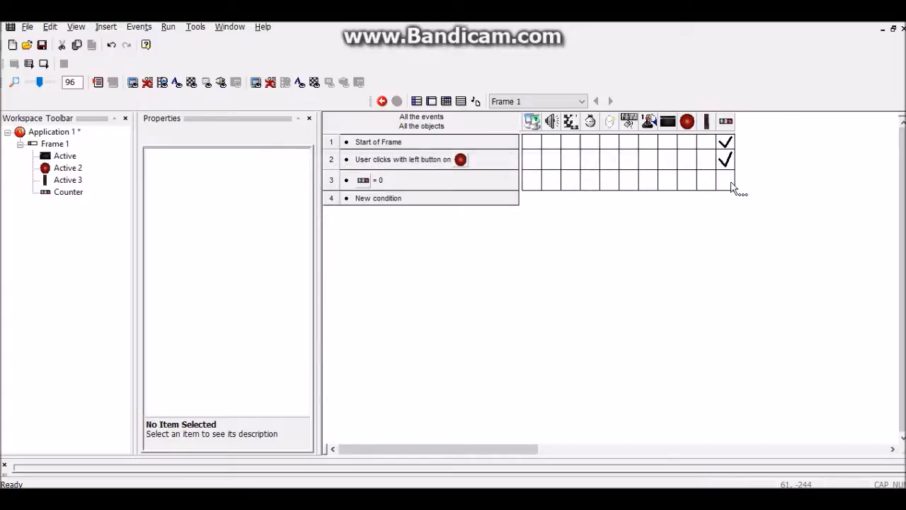
pyautogui.rightClick(706, 180)
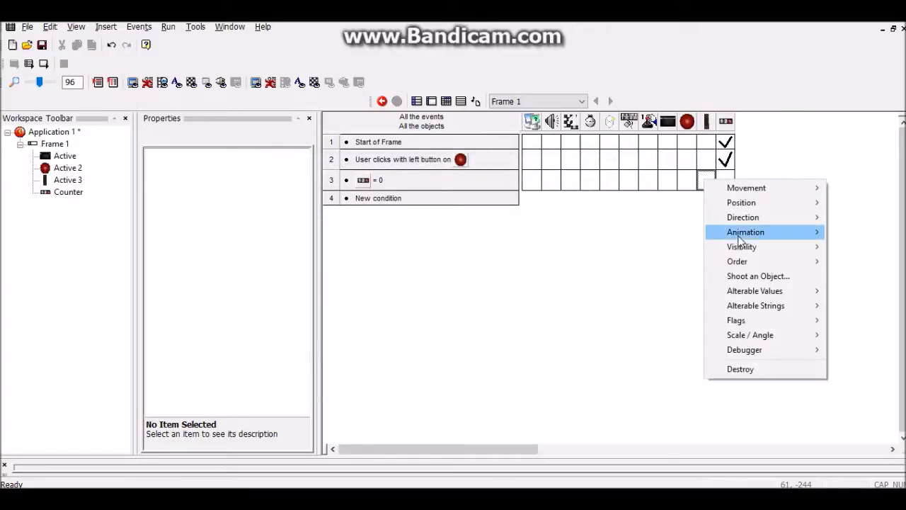
pyautogui.click(759, 261)
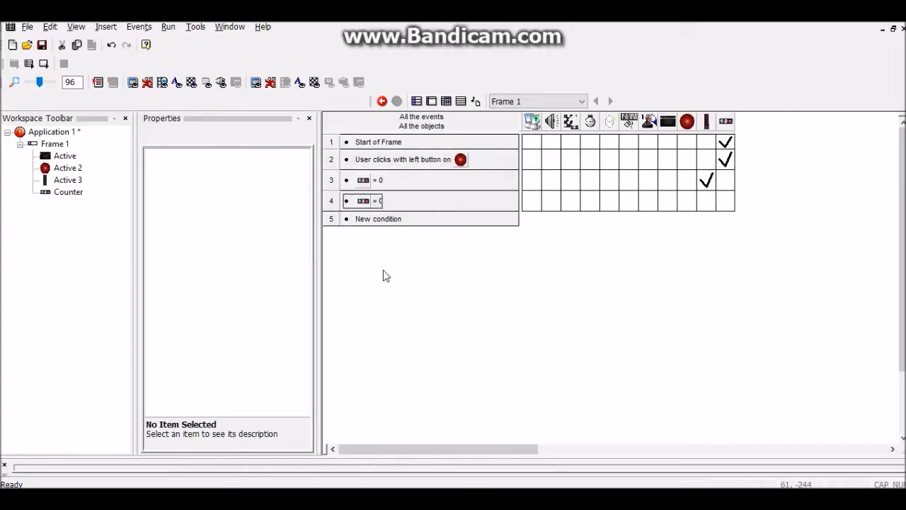
pyautogui.rightClick(381, 200)
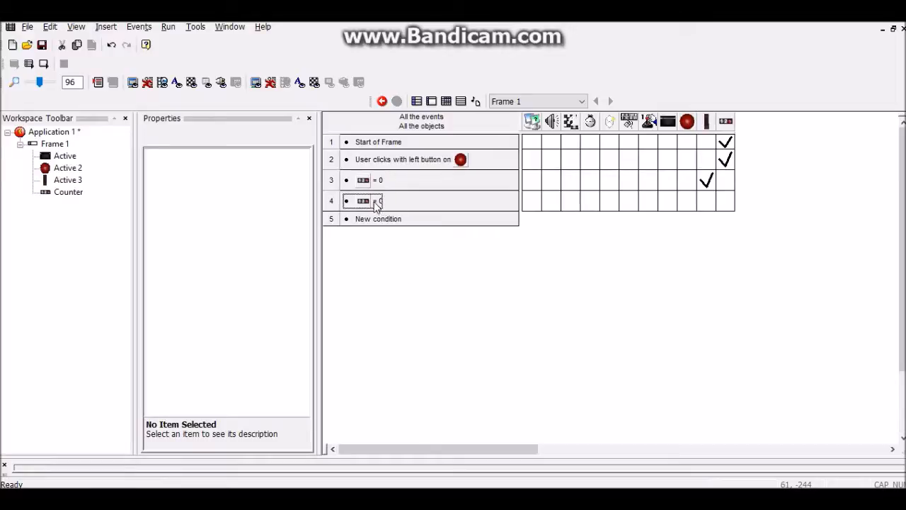
pyautogui.doubleClick(363, 200)
pyautogui.write('1')
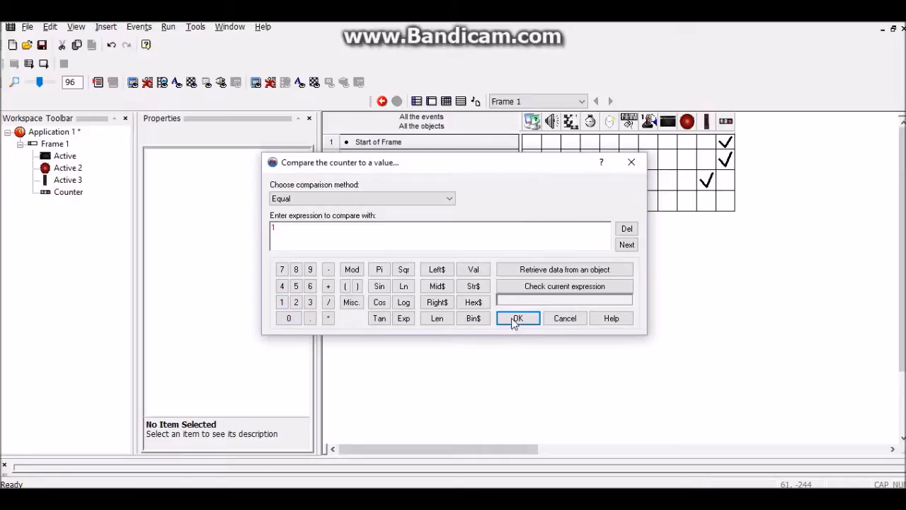
# Confirm the Counter = 1 condition and set the door's animation sequence to Walking.
pyautogui.click(518, 317)
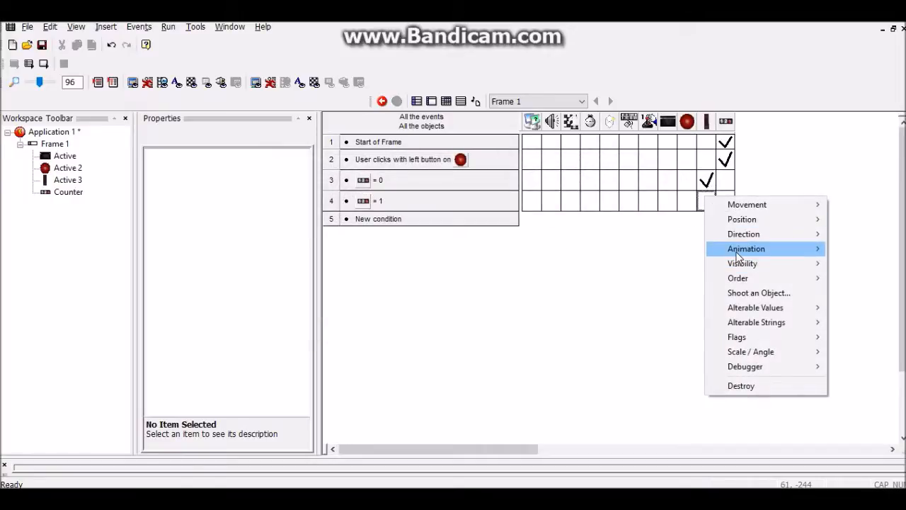
pyautogui.click(747, 249)
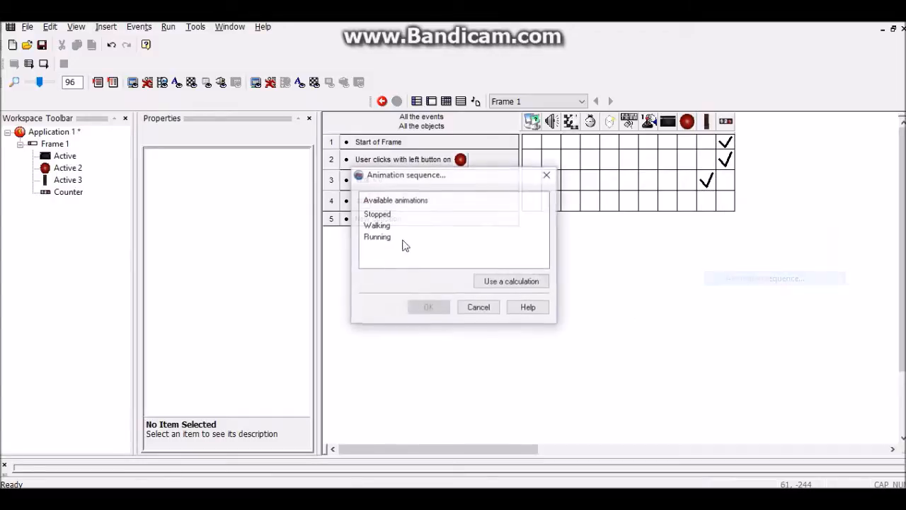
pyautogui.click(376, 225)
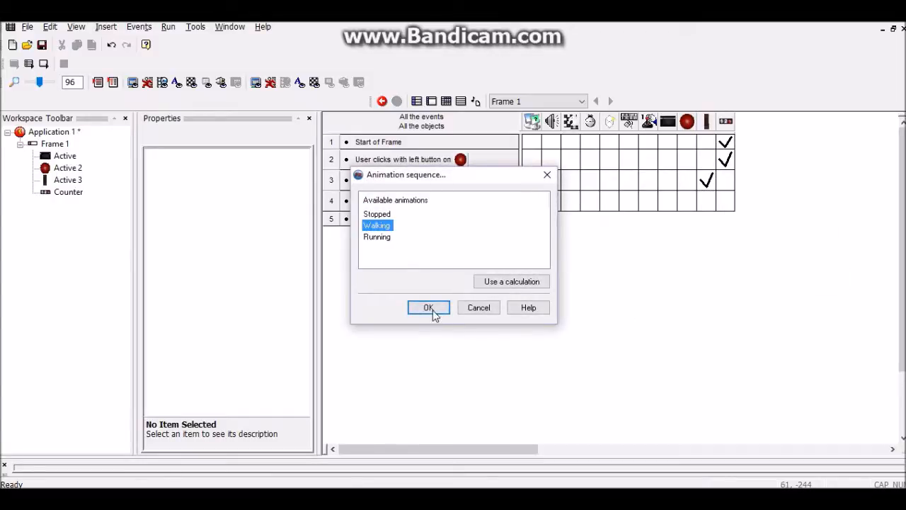
pyautogui.click(428, 308)
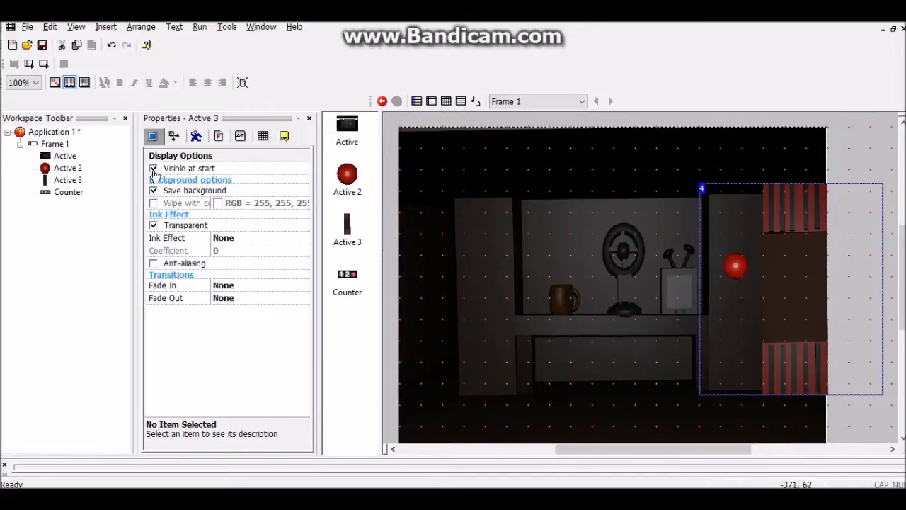
# Untick 'Visible at start' for Active 3 so the door starts hidden.
pyautogui.click(154, 167)
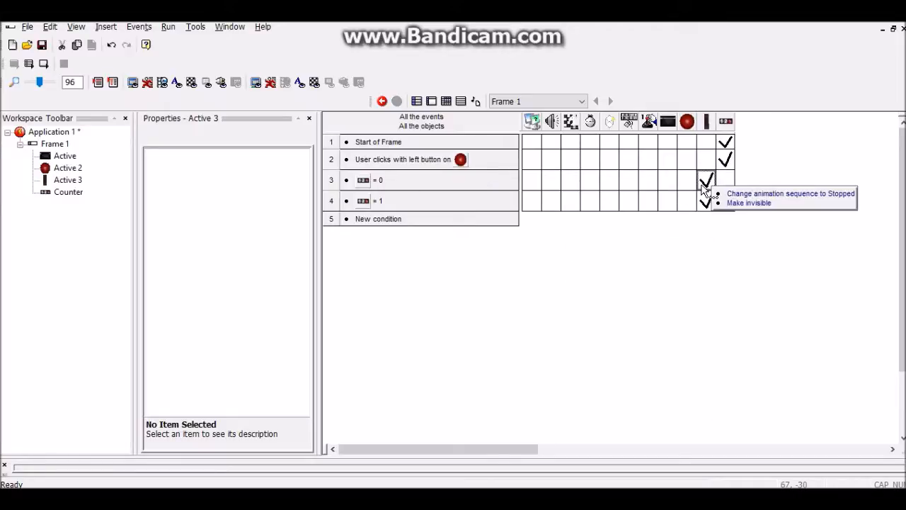
# Add a counter greater than 1 event that switches Active 3 to its Running animation.
pyautogui.rightClick(706, 179)
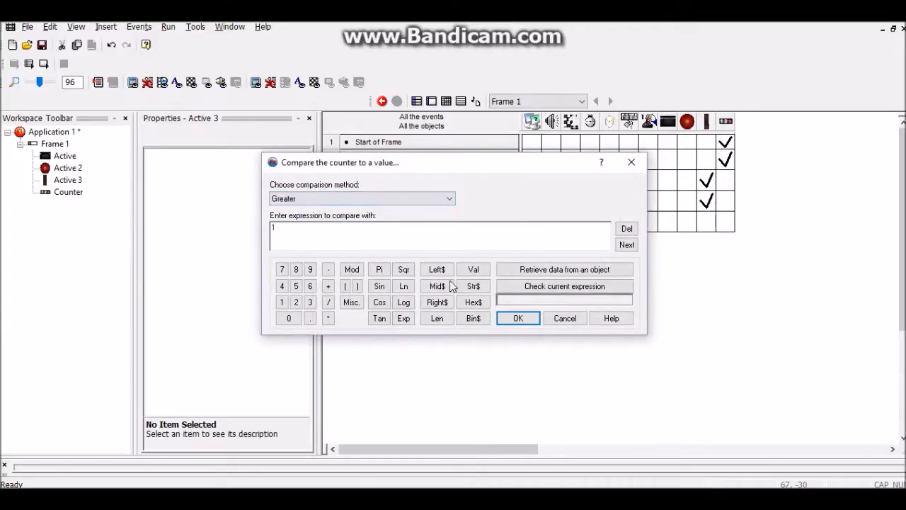
pyautogui.click(518, 318)
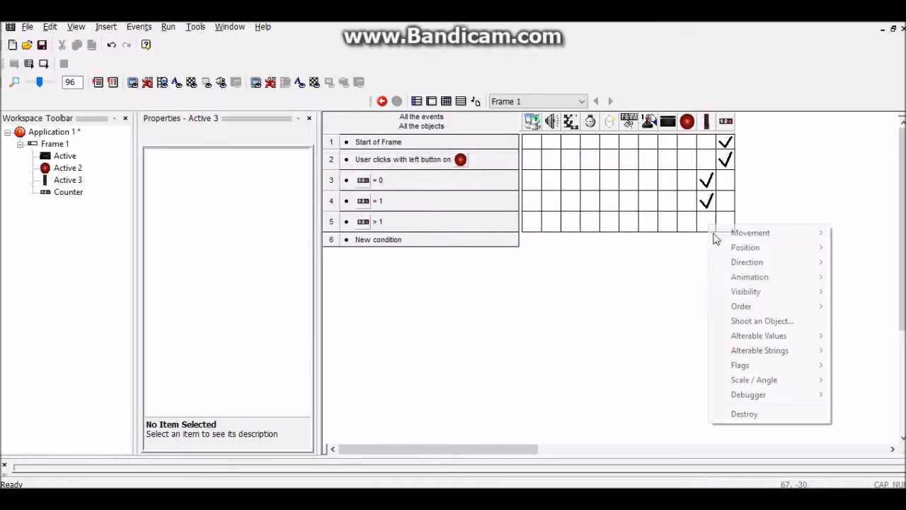
pyautogui.moveTo(750, 276)
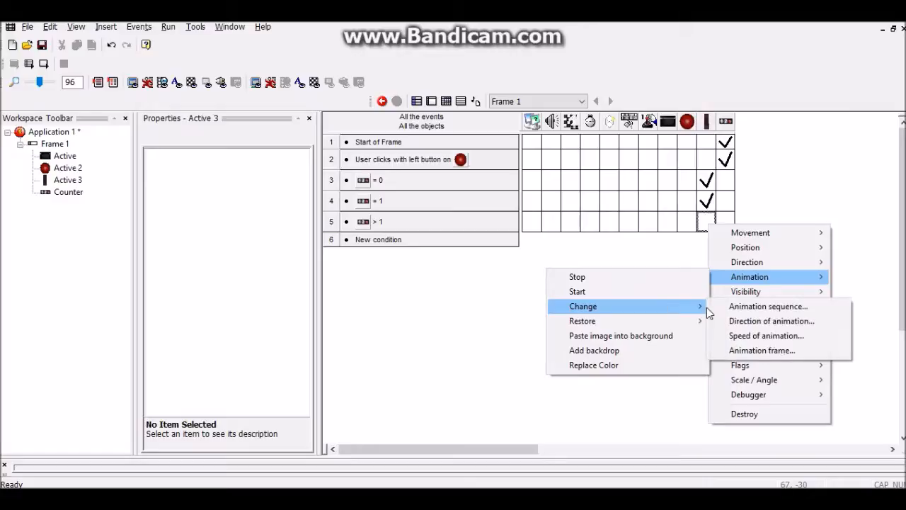
pyautogui.click(769, 306)
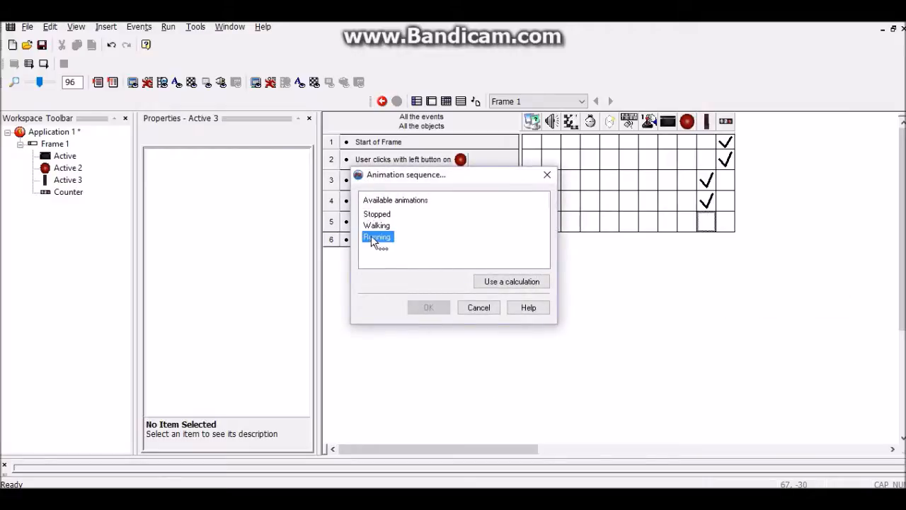
pyautogui.click(478, 307)
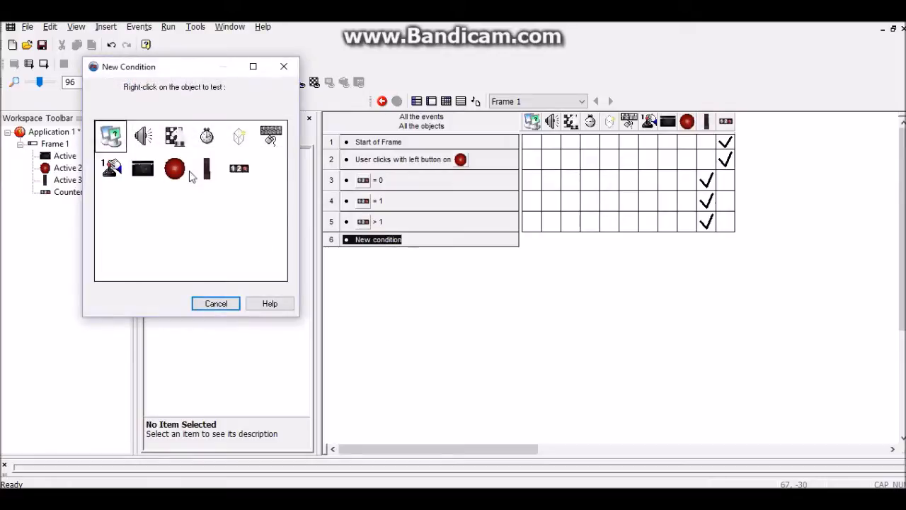
# Add a 'Running animation finished' condition for Active 3, with Active 3 and counter actions.
pyautogui.rightClick(206, 168)
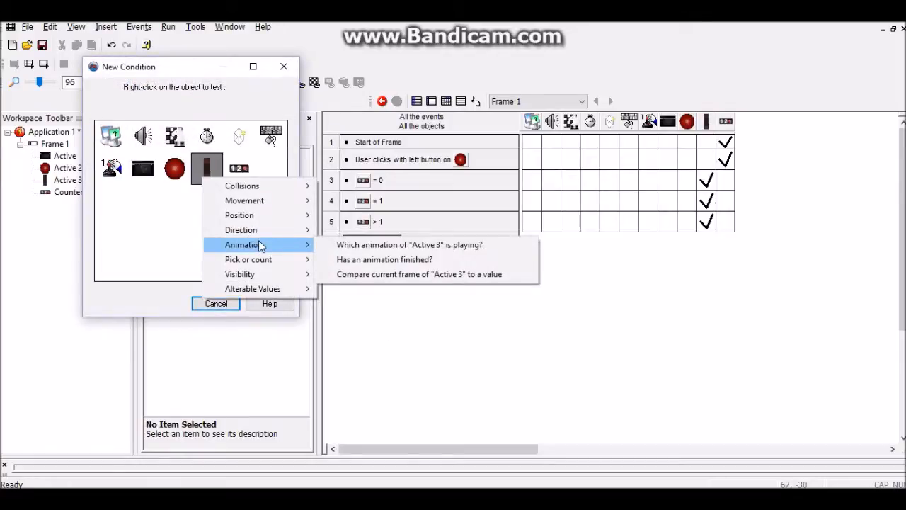
pyautogui.moveTo(376, 263)
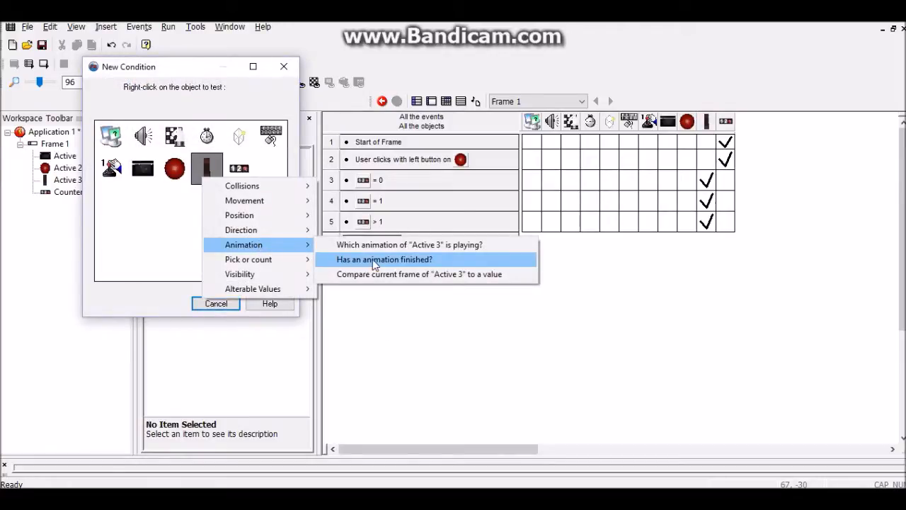
pyautogui.click(385, 259)
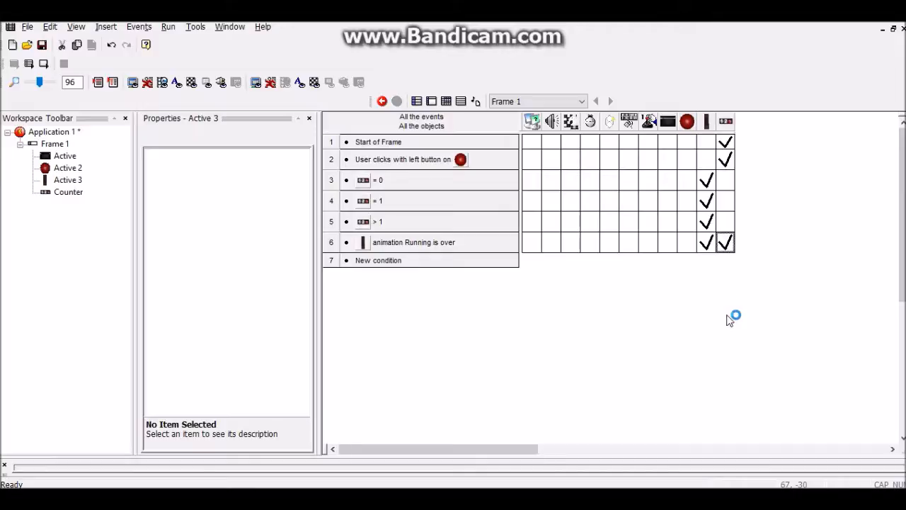
pyautogui.click(706, 242)
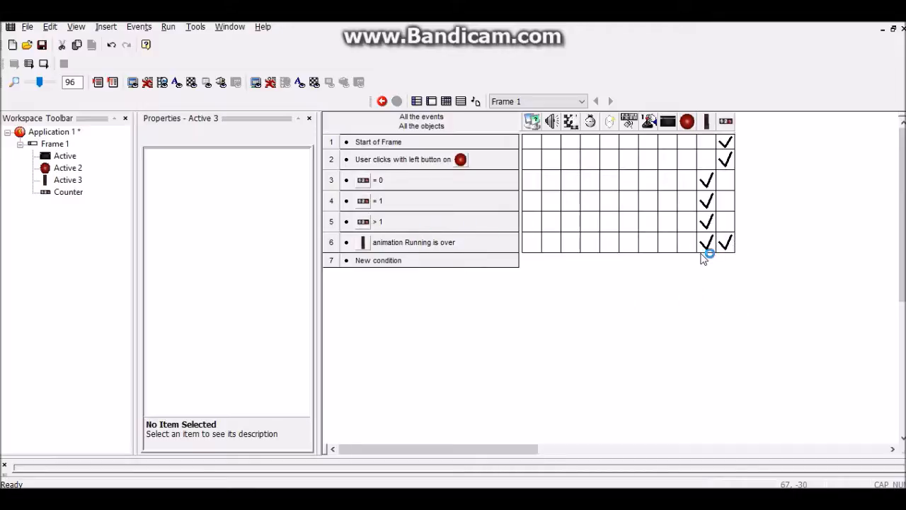
pyautogui.click(726, 242)
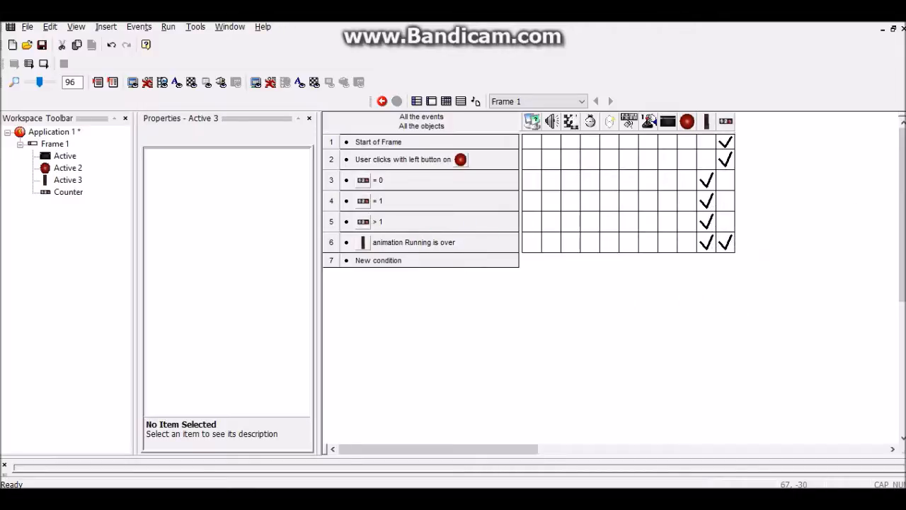
pyautogui.moveTo(711, 143)
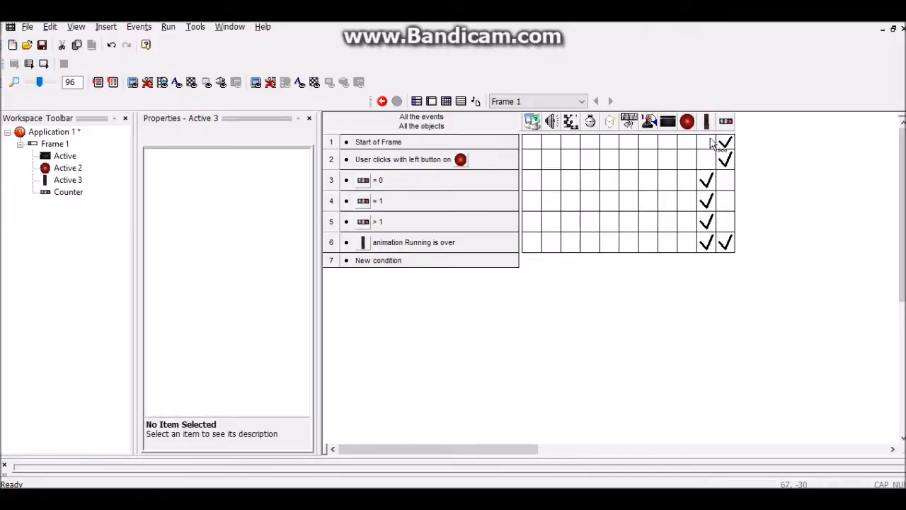
pyautogui.moveTo(697, 212)
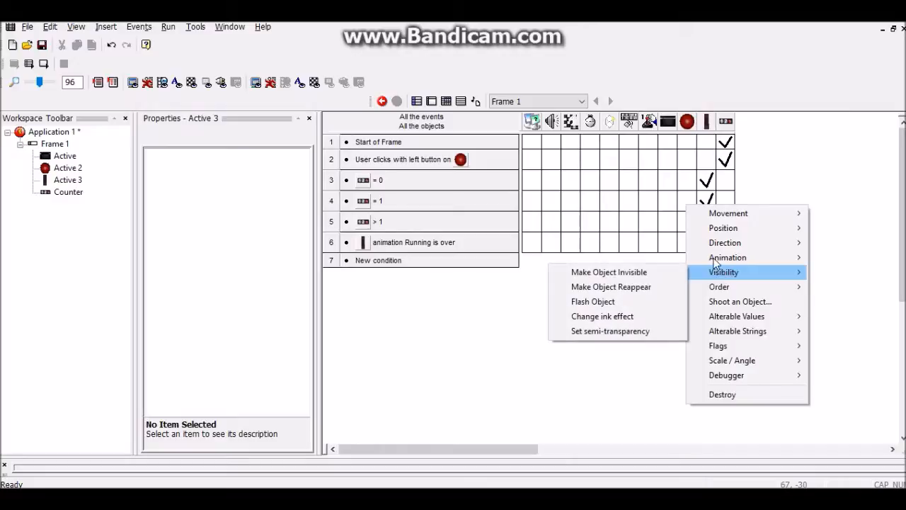
# Add visibility and direction-change actions for Active 2 in the counter events.
pyautogui.click(724, 243)
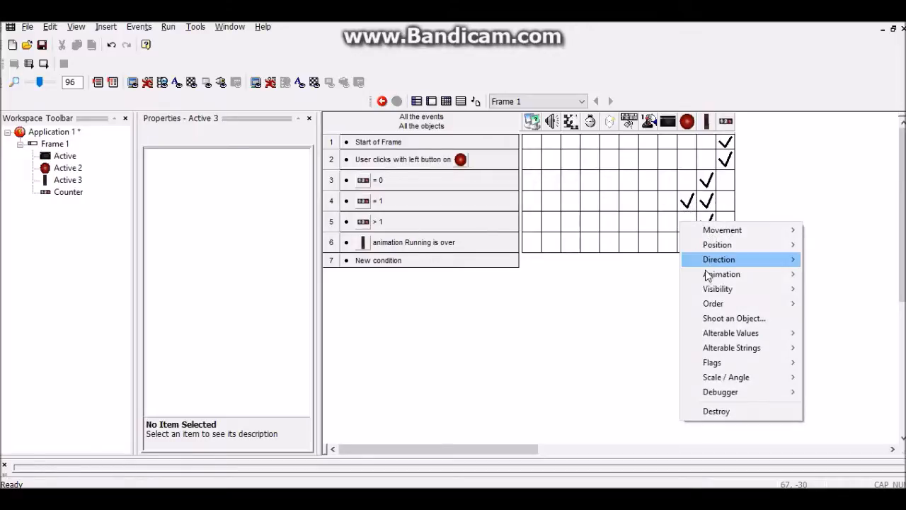
pyautogui.click(719, 259)
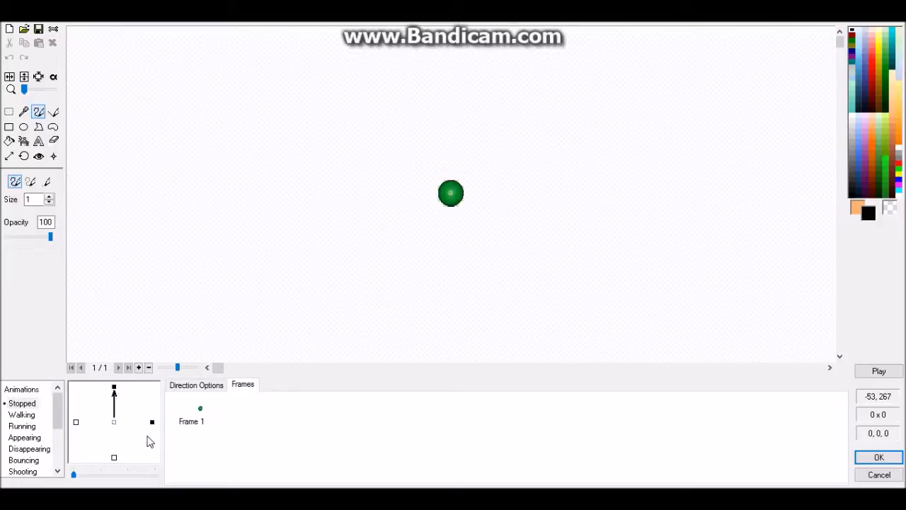
pyautogui.moveTo(118, 391)
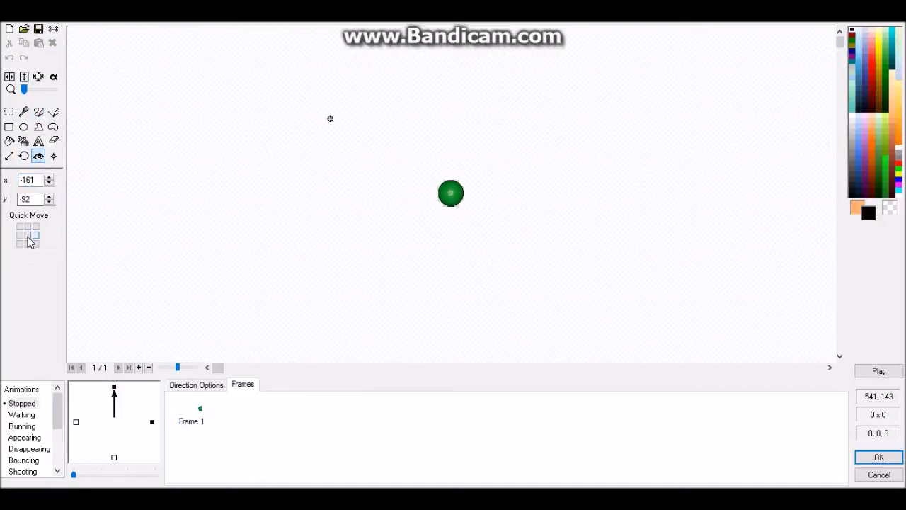
# Move the green ball's hot spot to a preset position with Quick Move.
pyautogui.click(23, 156)
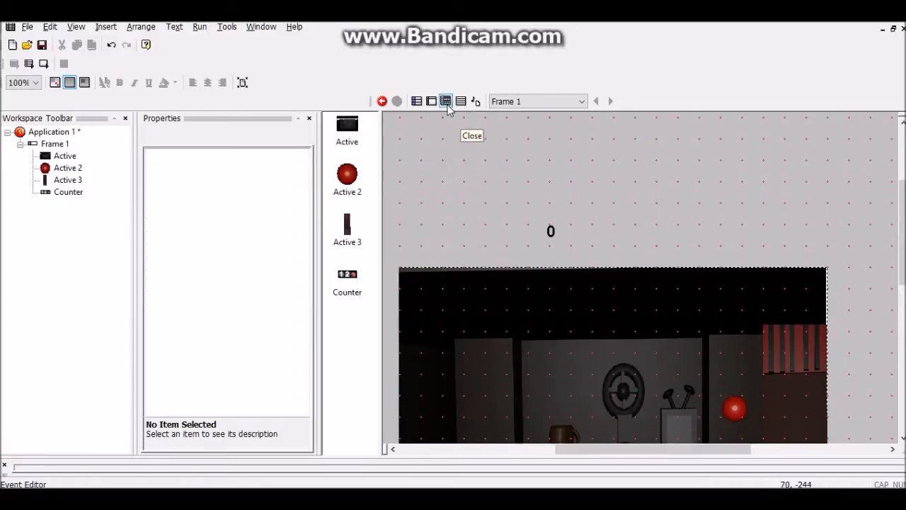
# Switch to Frame 1's event list showing the counter events with red button actions.
pyautogui.click(461, 100)
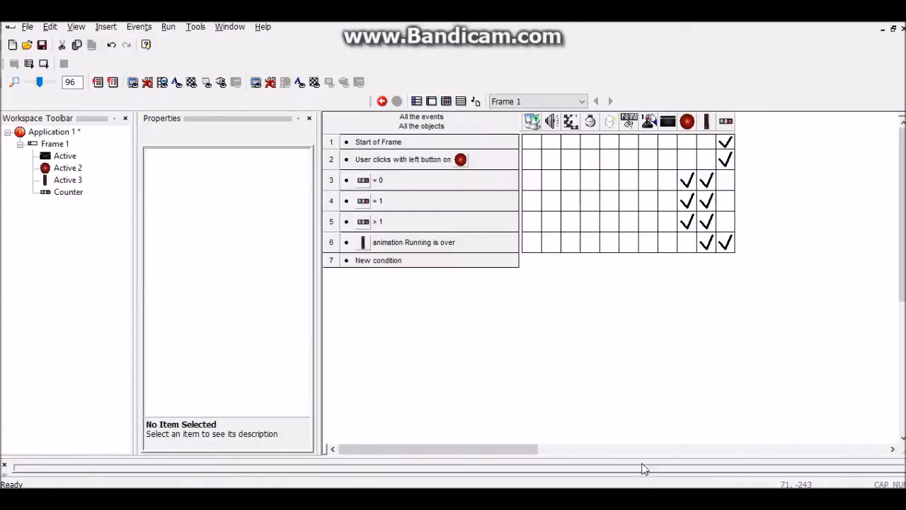
pyautogui.click(687, 180)
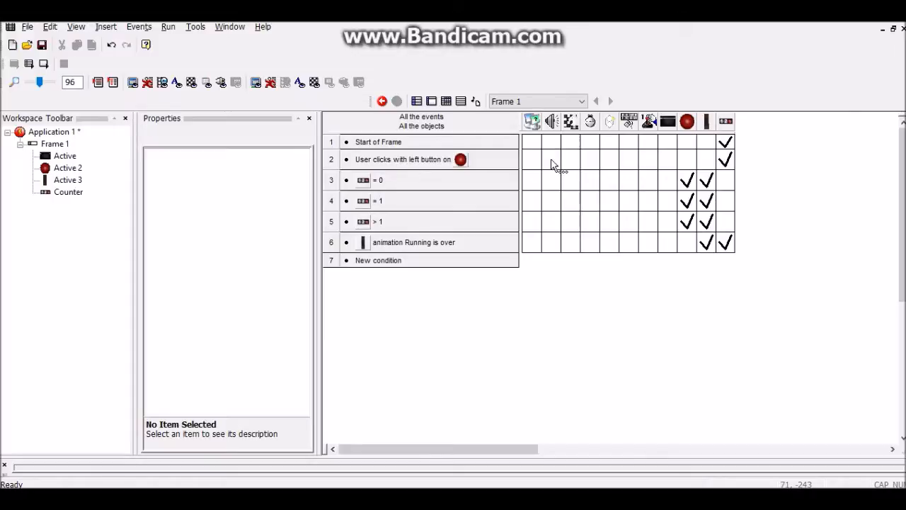
# Add a Play Sample action loading the Door Shut file to the button-click event.
pyautogui.rightClick(551, 158)
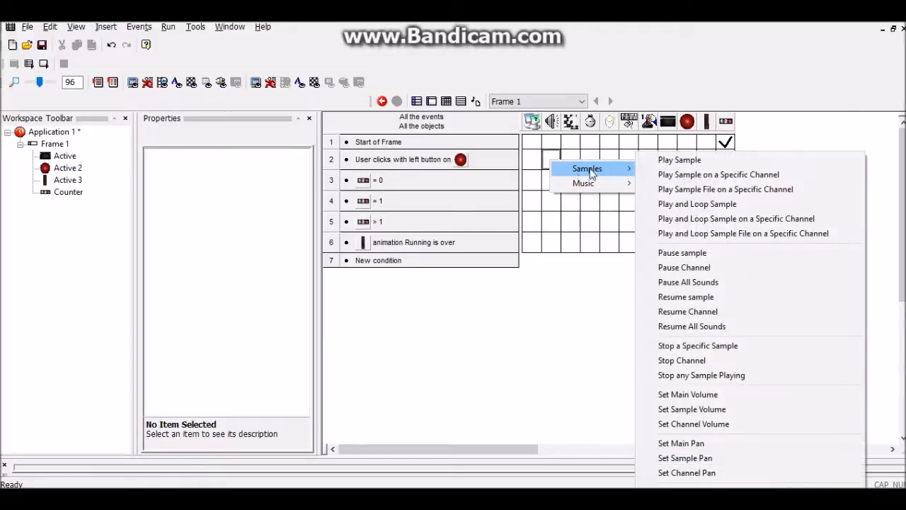
pyautogui.click(679, 159)
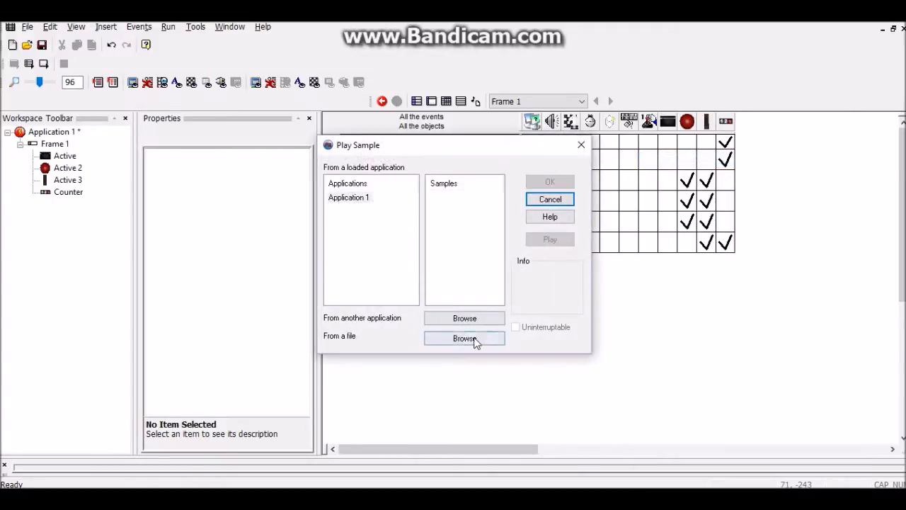
pyautogui.click(465, 338)
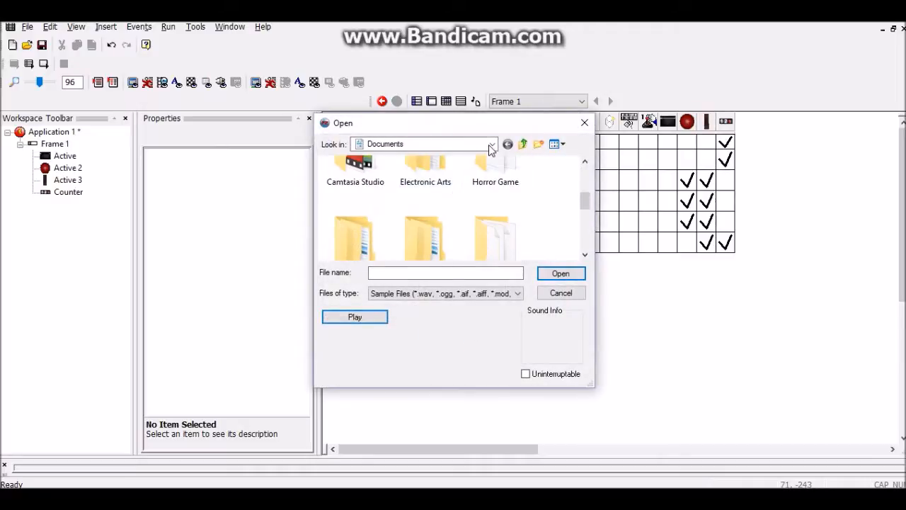
pyautogui.click(492, 143)
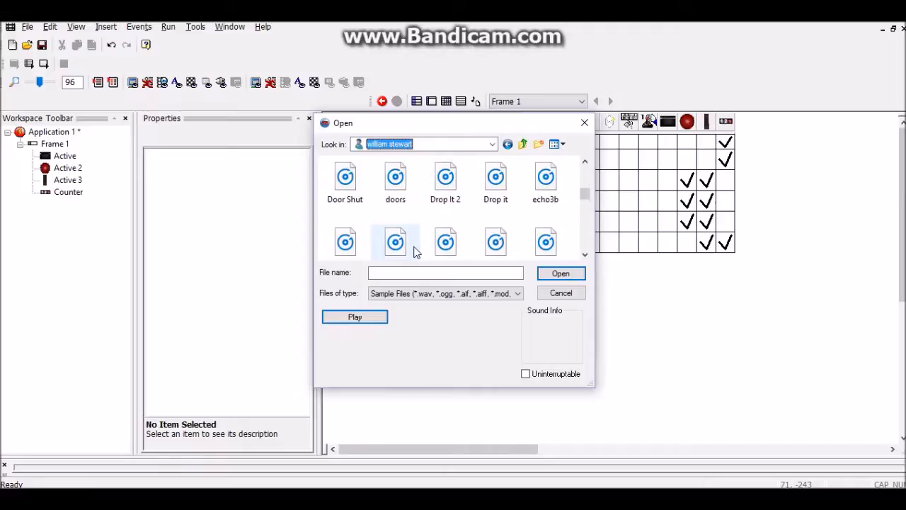
pyautogui.click(345, 177)
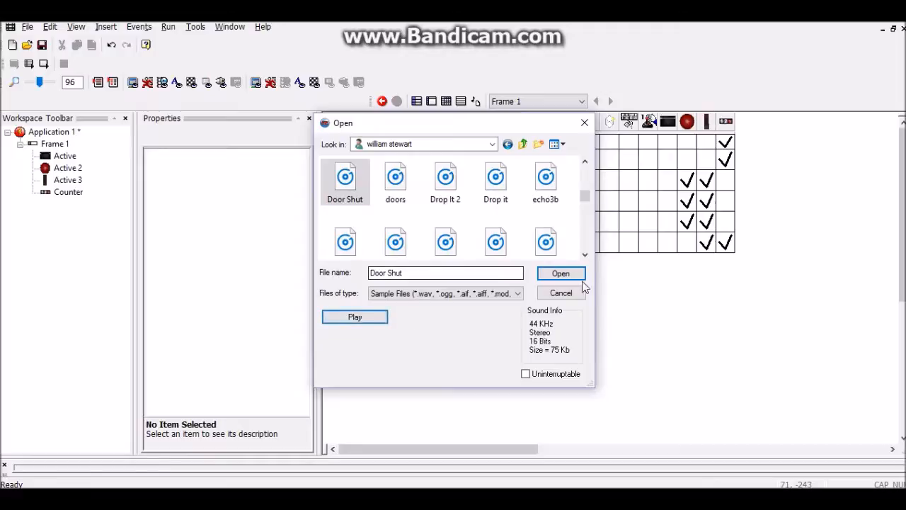
pyautogui.click(560, 273)
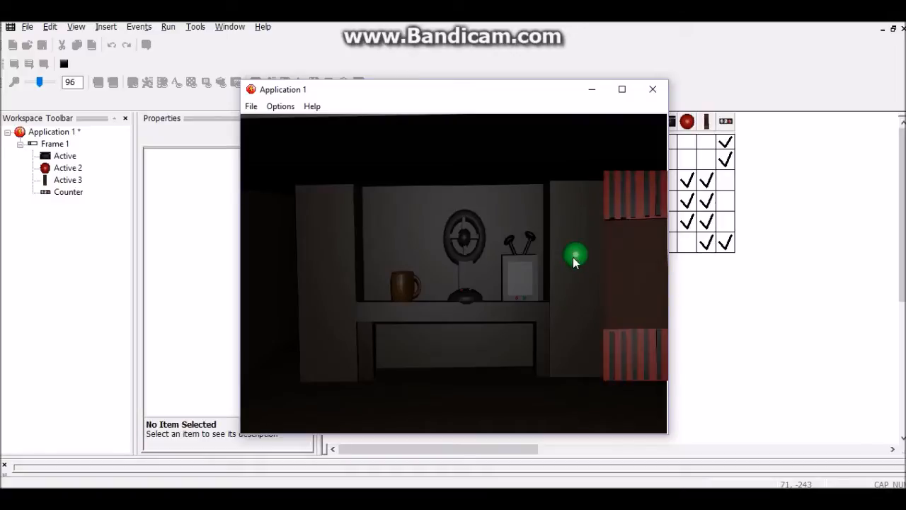
pyautogui.click(432, 100)
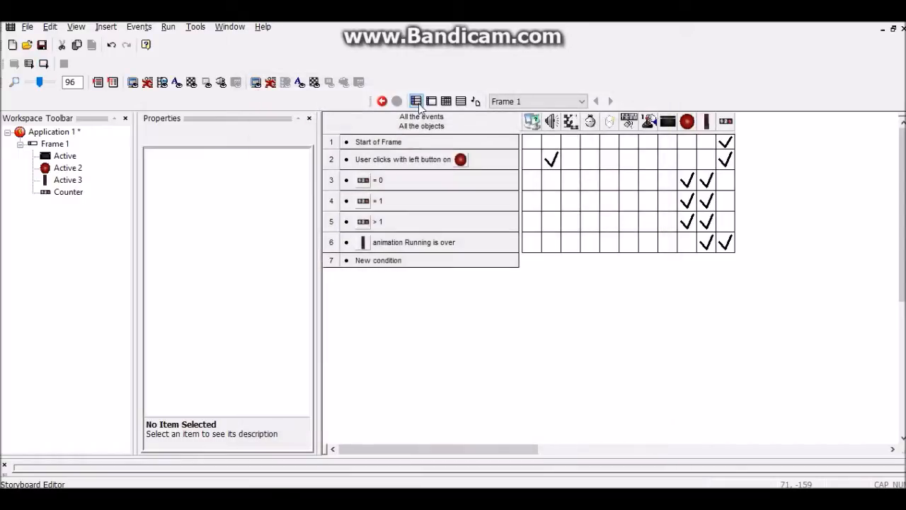
# Switch to the Frame Editor and scroll the room scene with the red button.
pyautogui.click(417, 101)
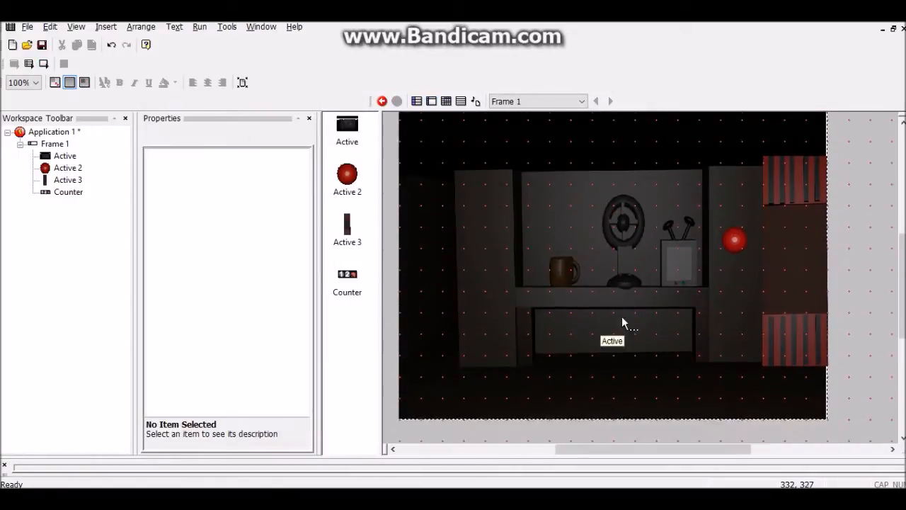
pyautogui.scroll(-3)
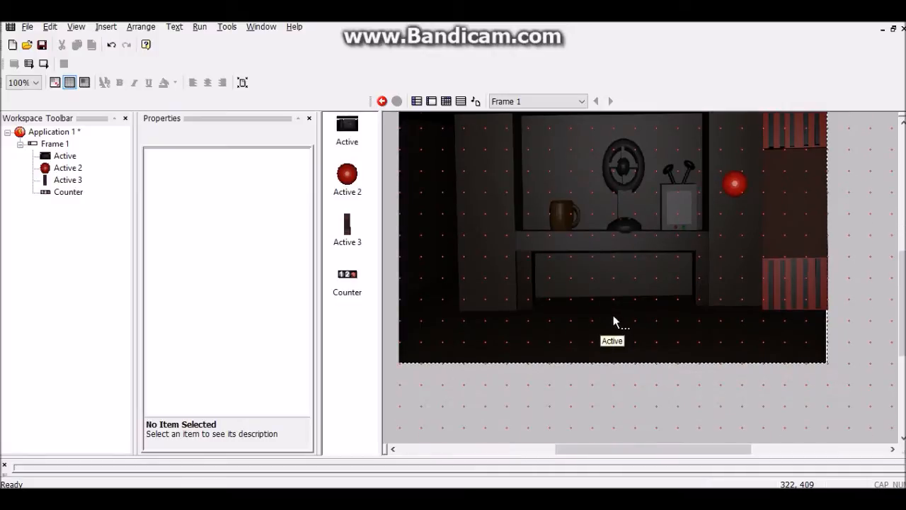